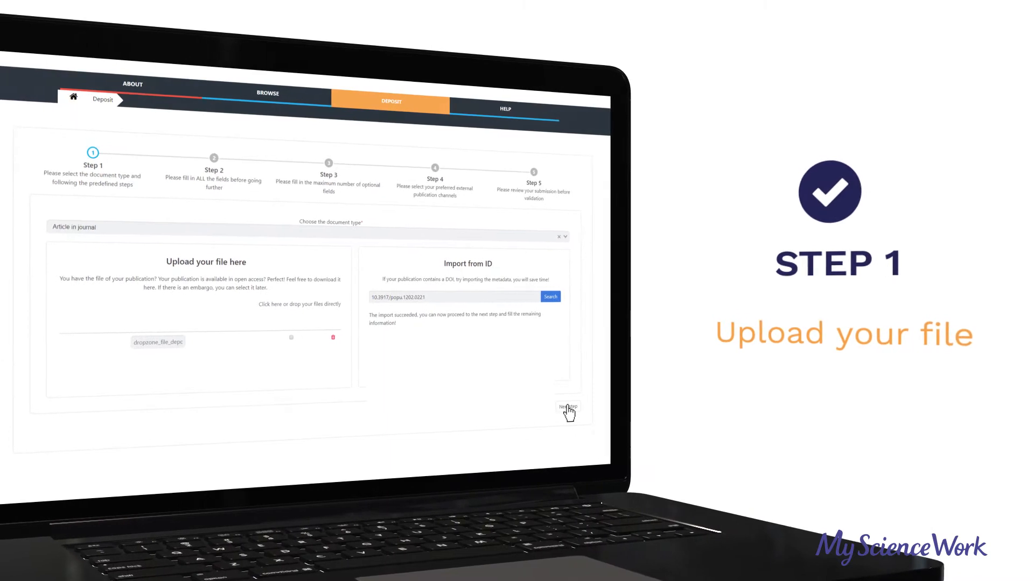
# Advance the deposit from the file/DOI import to step 2 with the imported metadata.
pyautogui.click(568, 407)
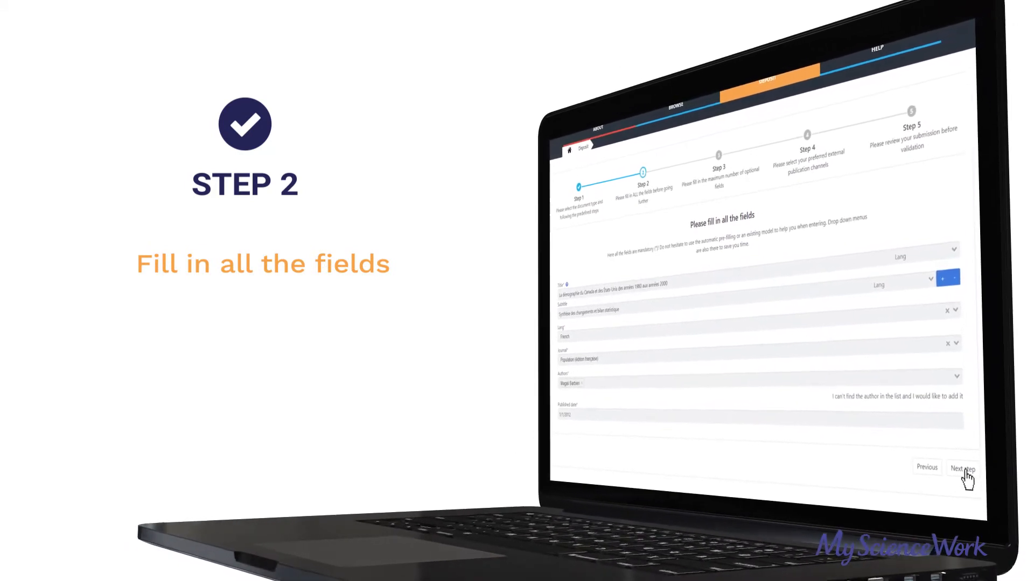
# Continue past the optional city, country and URL details to the step 4 publication channels.
pyautogui.click(963, 468)
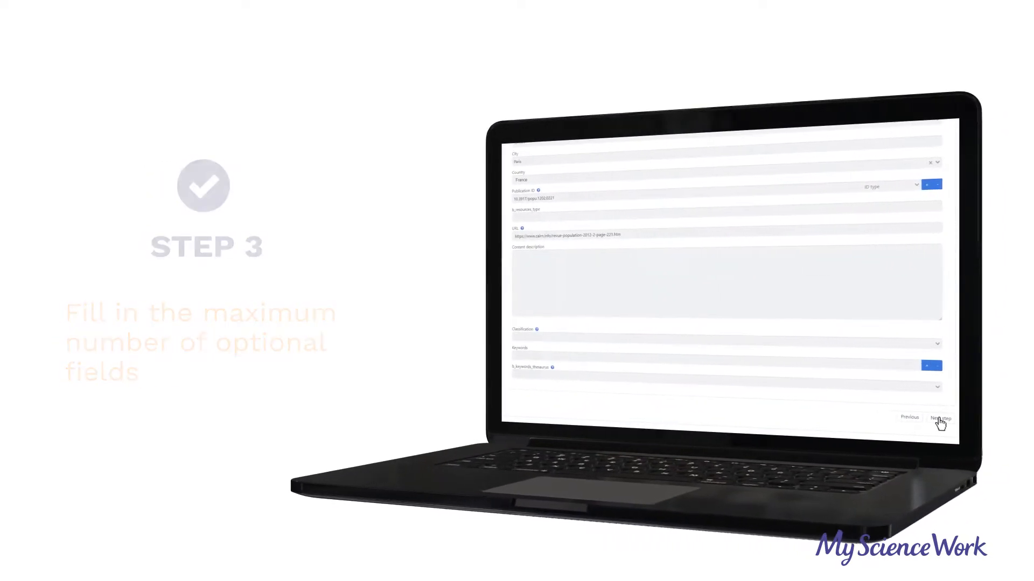
pyautogui.click(941, 418)
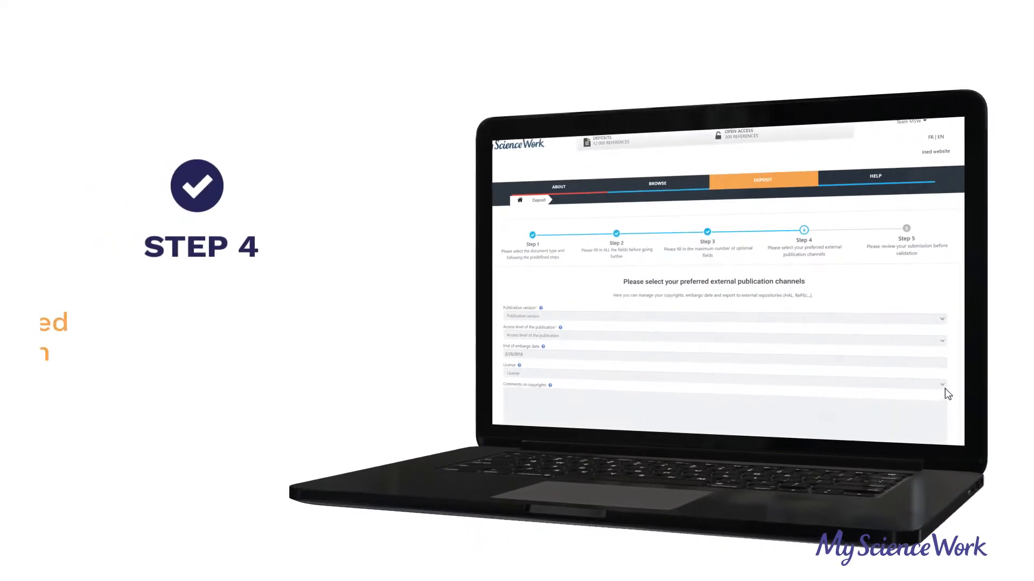
pyautogui.scroll(-3)
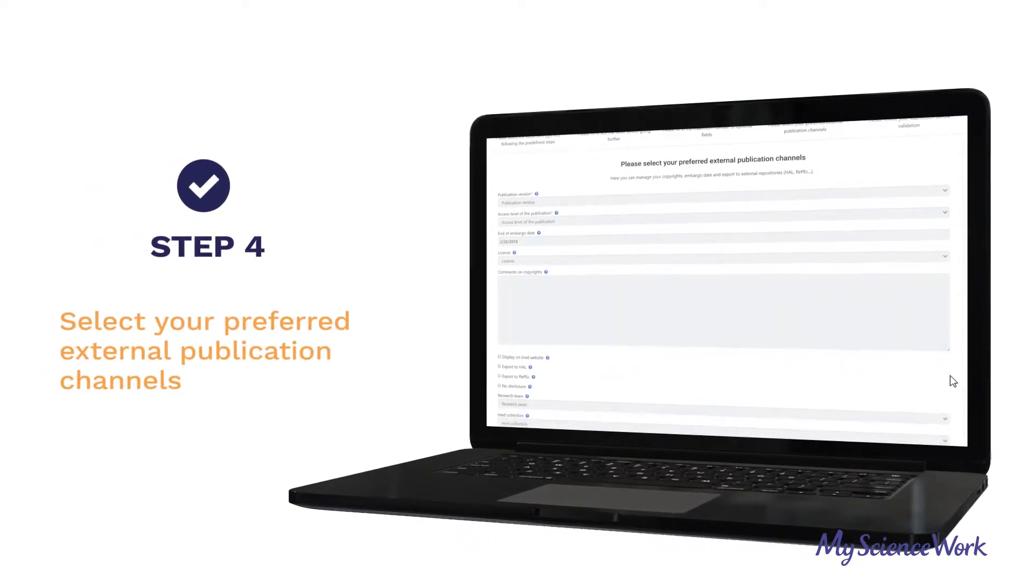